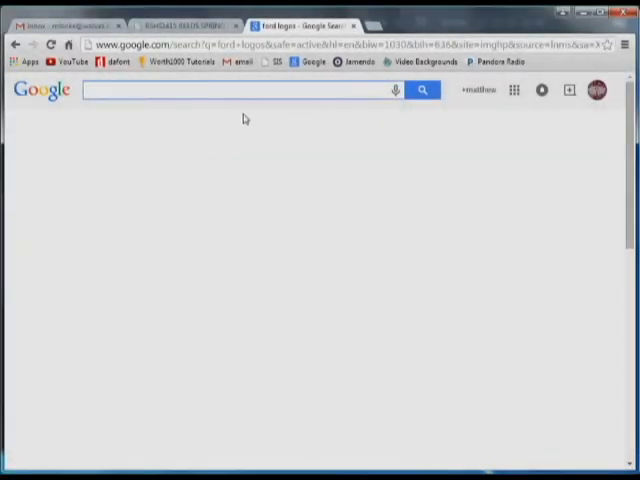
mouse_move(320, 108)
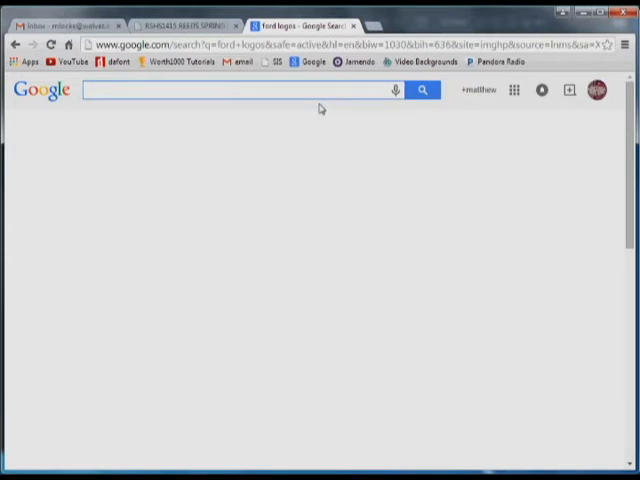
- Search 'flamingo' on Google, switch to Images, and filter Size to Large
type("flam")
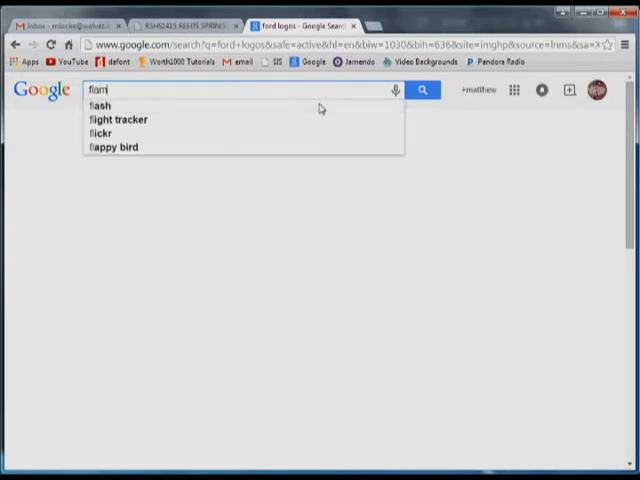
type("flamingo")
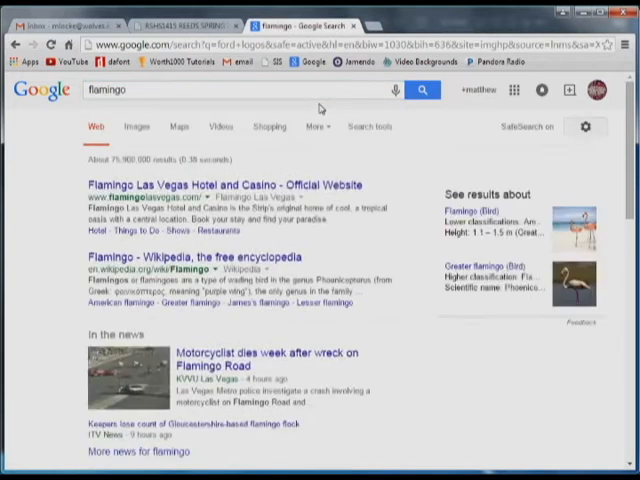
left_click(137, 126)
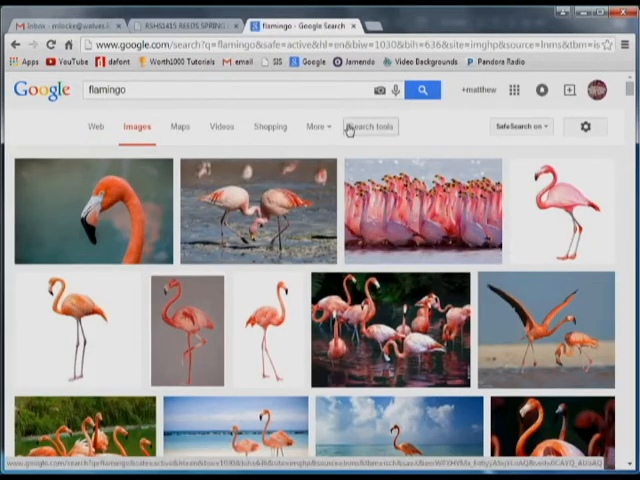
left_click(370, 126)
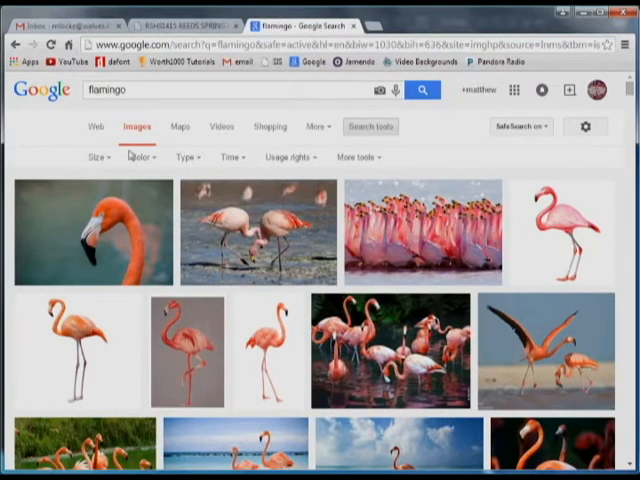
left_click(97, 157)
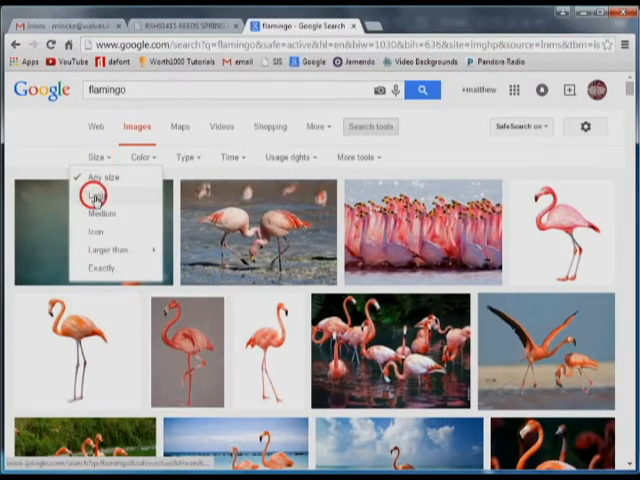
left_click(96, 193)
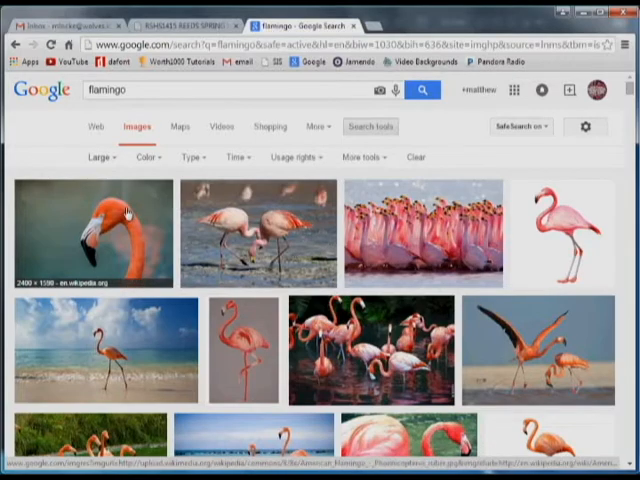
- Scroll the large flamingo results and preview the 'flamingo wallpaper Birds Animal' image among reeds
scroll("down", 3)
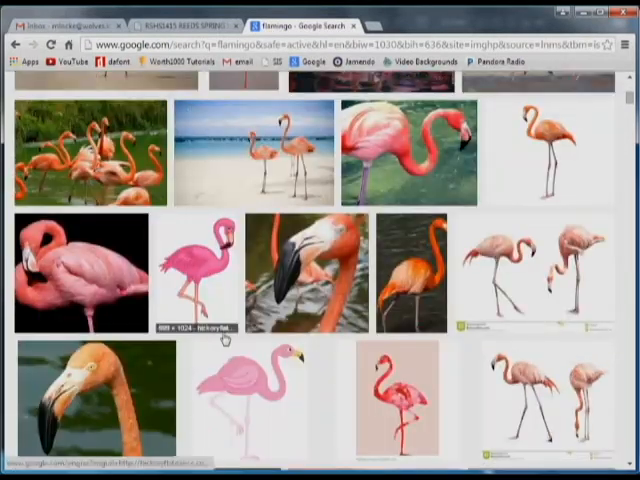
scroll("down", 3)
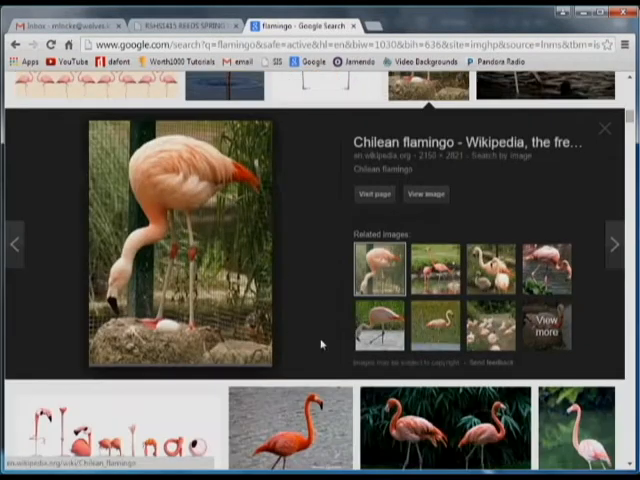
left_click(604, 128)
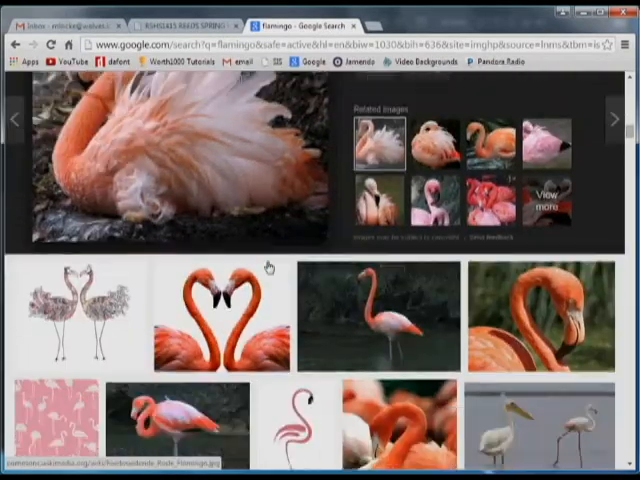
scroll("down", 3)
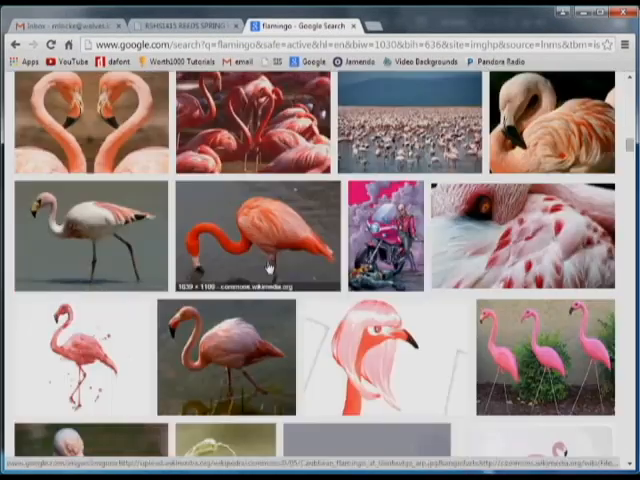
scroll("down", 3)
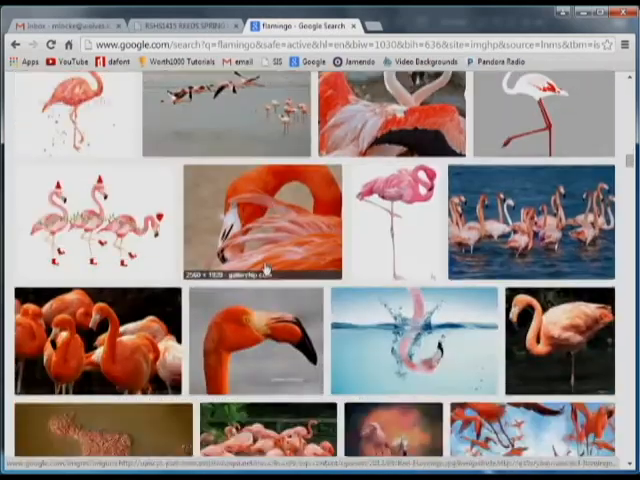
scroll("down", 3)
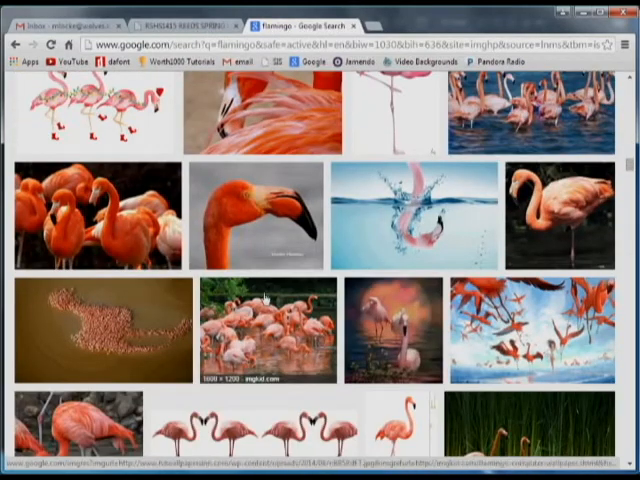
scroll("down", 3)
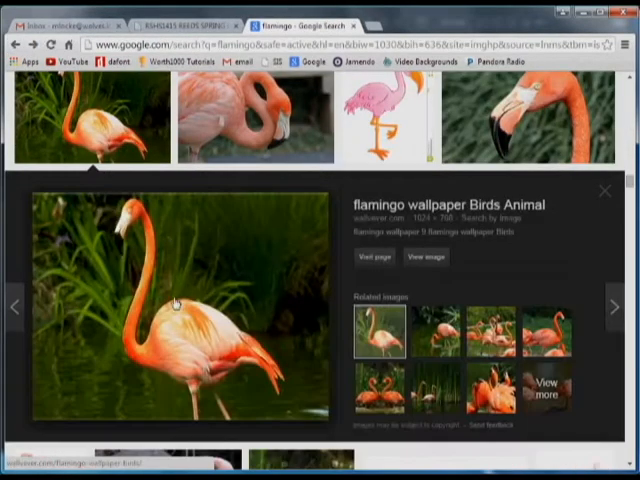
scroll("down", 3)
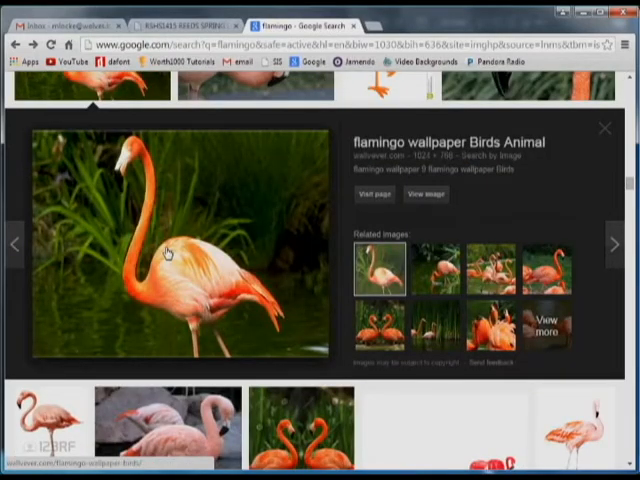
- Copy the previewed flamingo wallpaper image to the clipboard
right_click(167, 250)
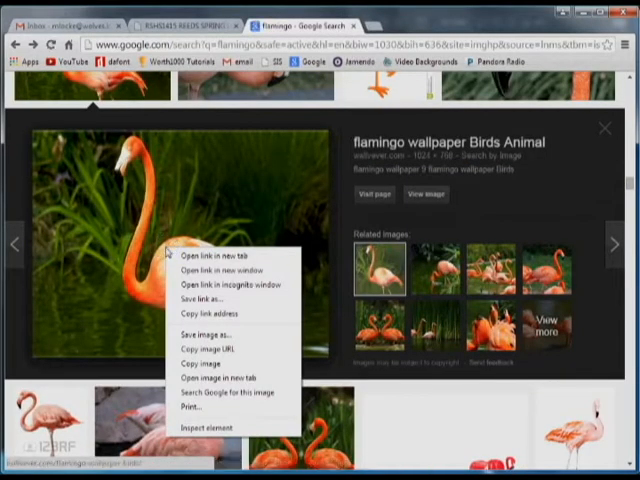
mouse_move(200, 363)
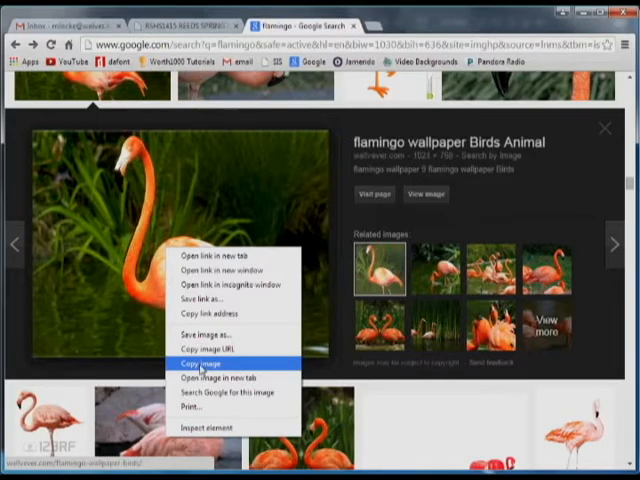
left_click(207, 363)
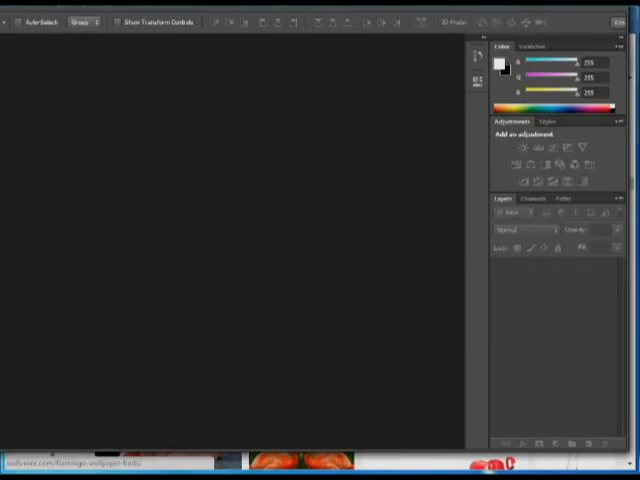
- Create a new 1024 × 768 pixel Photoshop document at 200 pixels/inch
left_click(12, 8)
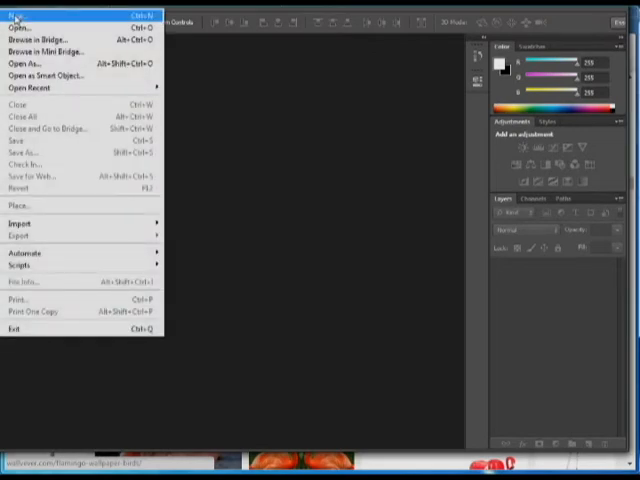
left_click(13, 15)
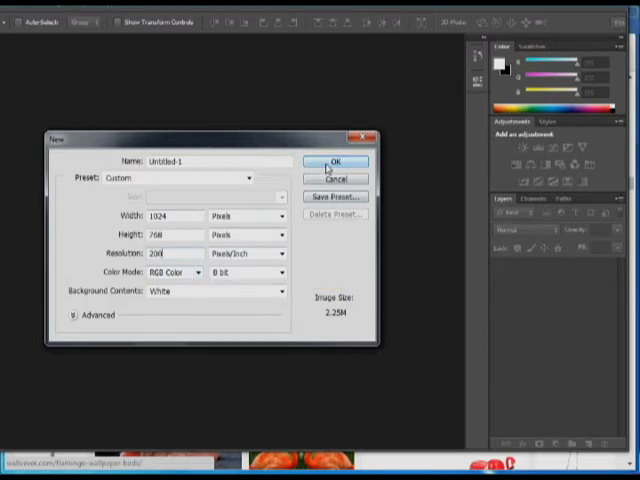
left_click(336, 162)
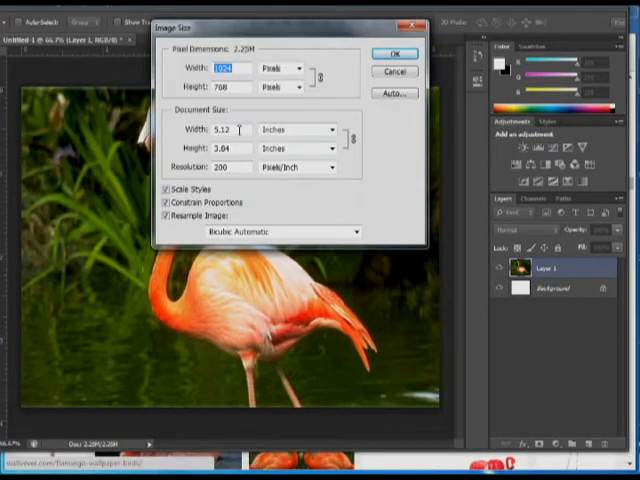
- Set the image size to 16 × 12 inches at 200 ppi (3200 × 2400 px)
left_click(237, 130)
type("16")
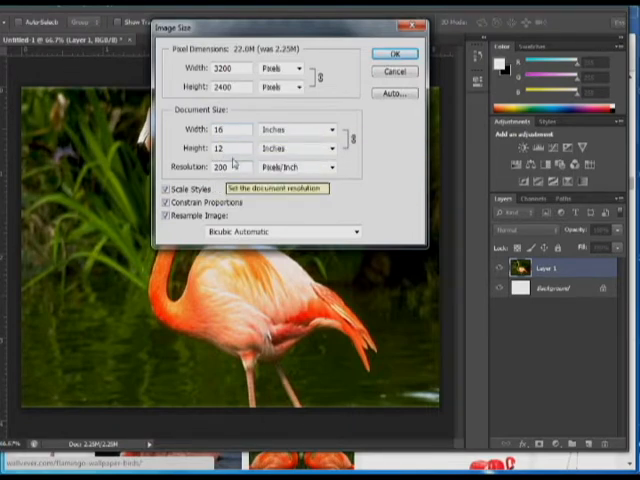
left_click(386, 52)
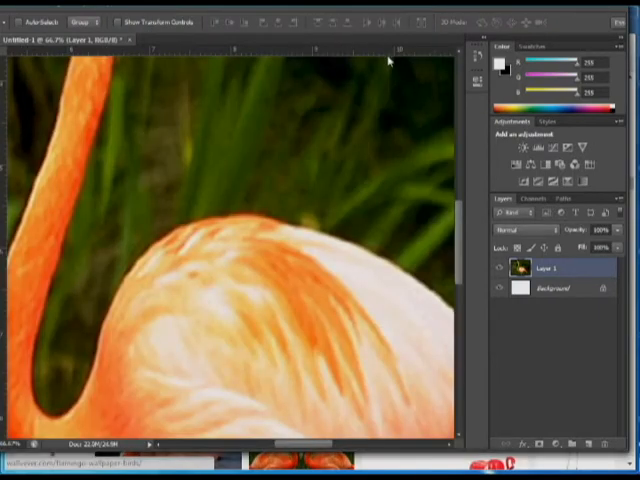
mouse_move(280, 190)
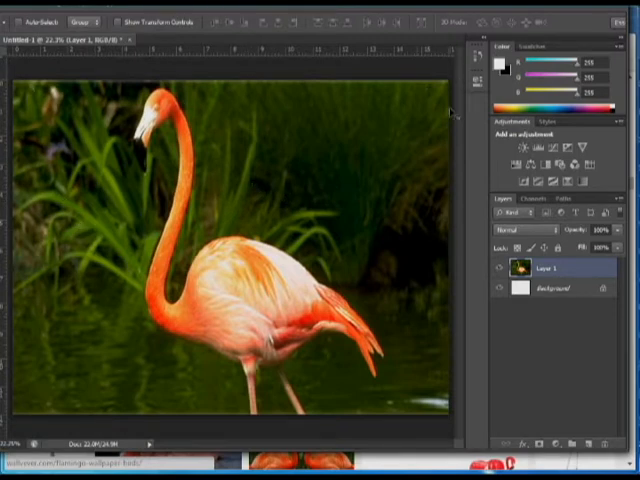
mouse_move(10, 115)
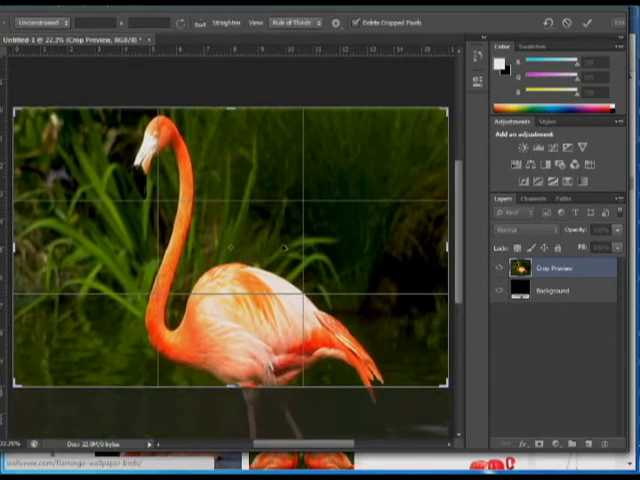
- Crop the bottom of the photo and confirm it measures 3200 × 2014 px, about 16 × 10 in
left_click_drag(270, 250, 280, 230)
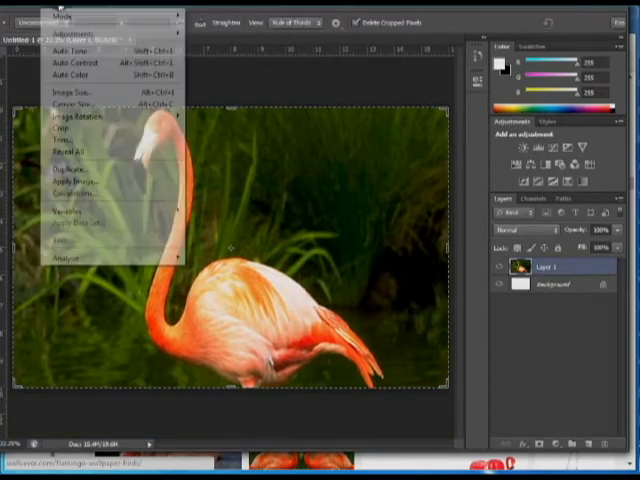
left_click(73, 92)
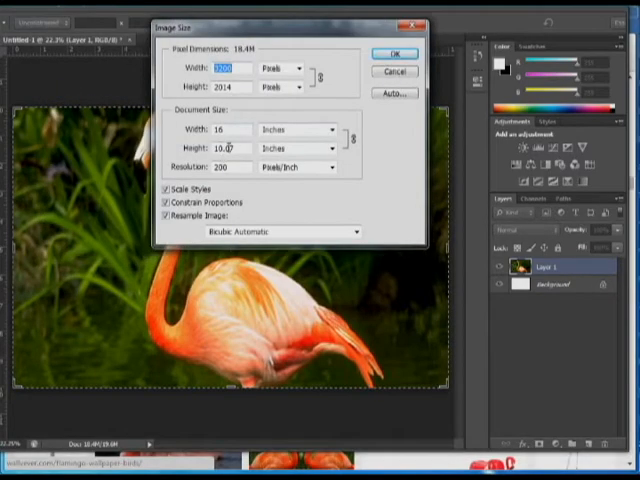
left_click(394, 52)
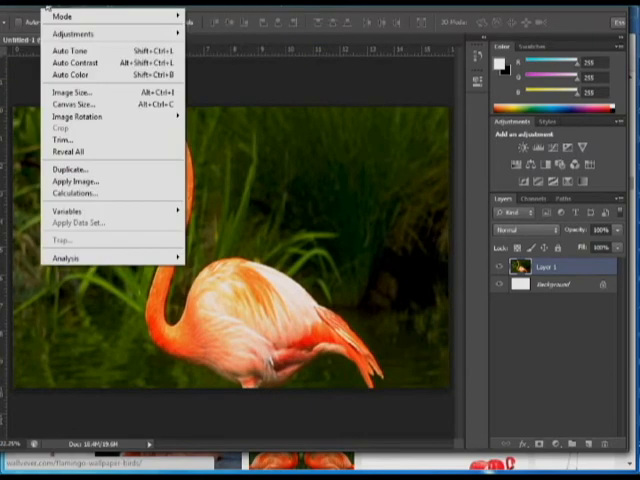
mouse_move(66, 34)
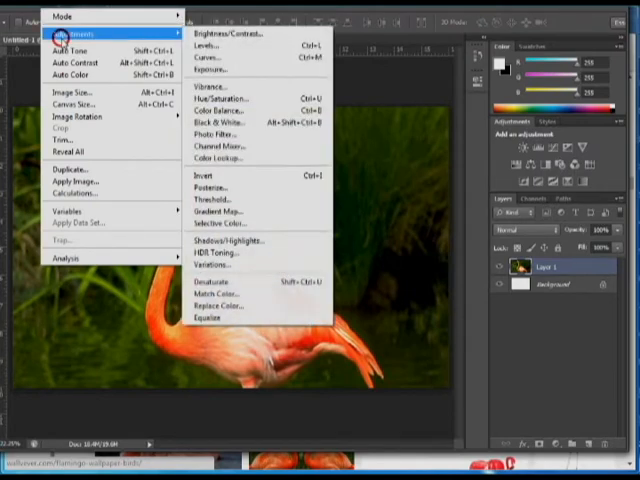
mouse_move(215, 122)
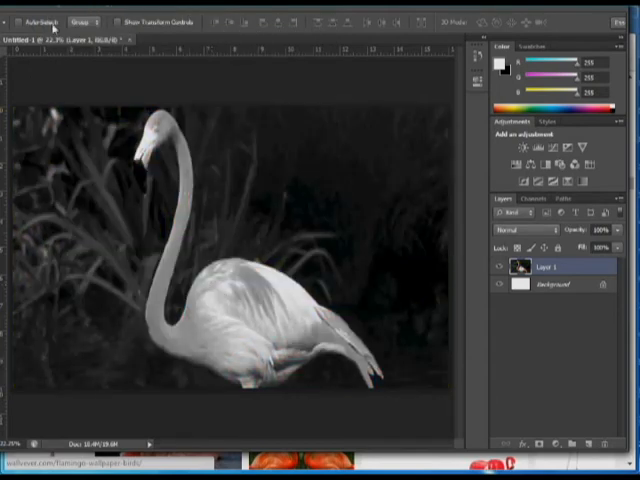
- Desaturate the flamingo photo and apply a Brightness/Contrast adjustment
left_click(40, 8)
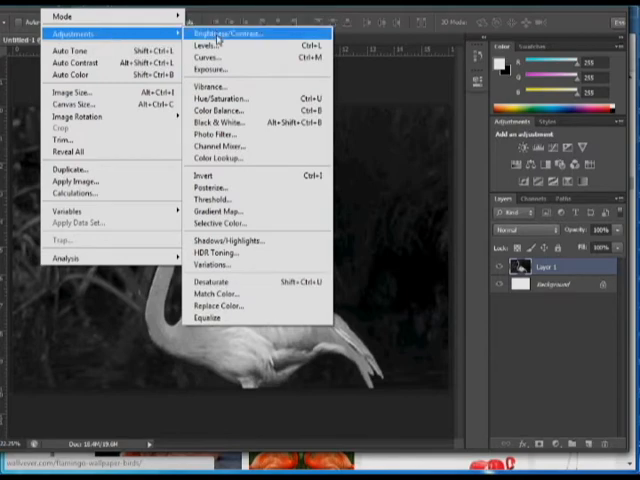
left_click(224, 36)
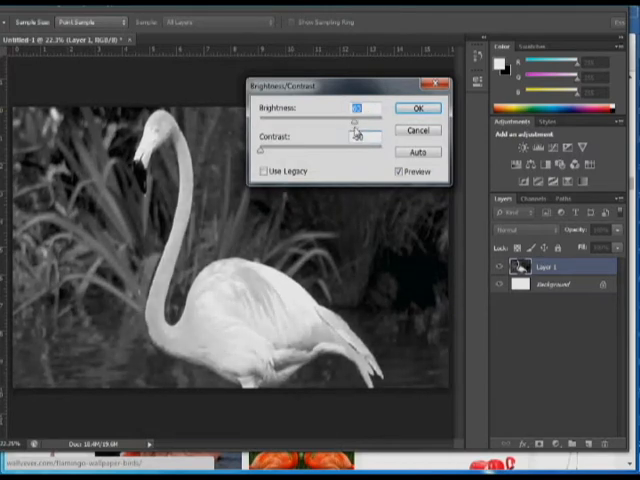
left_click(416, 107)
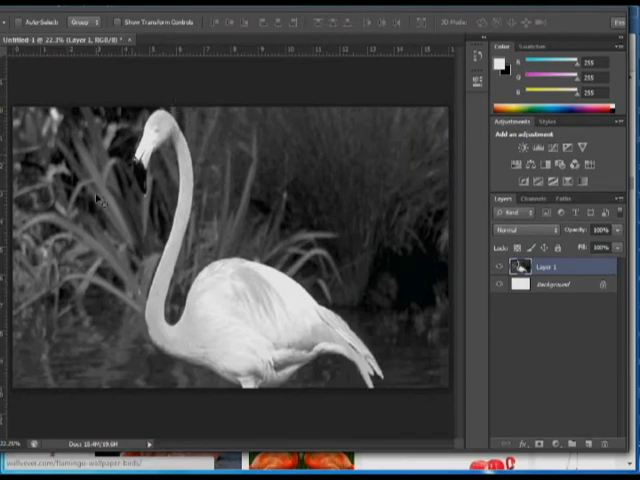
mouse_move(172, 57)
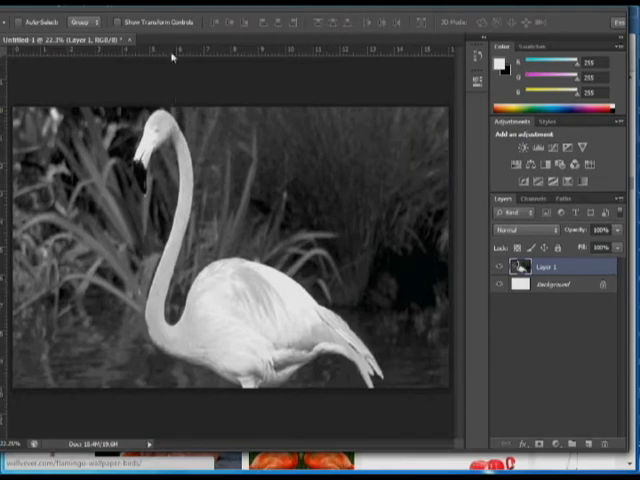
- Show rulers and place guides at every 2-inch mark across and down the image
left_click(233, 8)
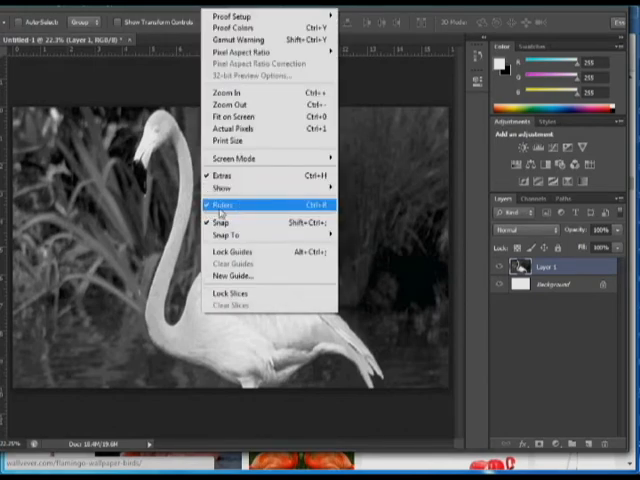
left_click(224, 204)
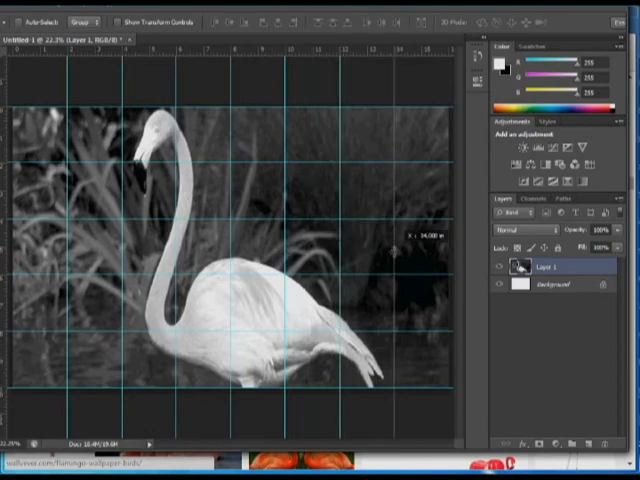
mouse_move(190, 295)
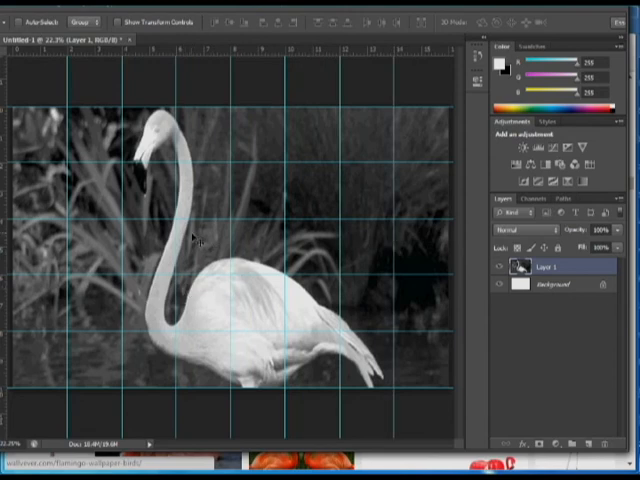
mouse_move(115, 263)
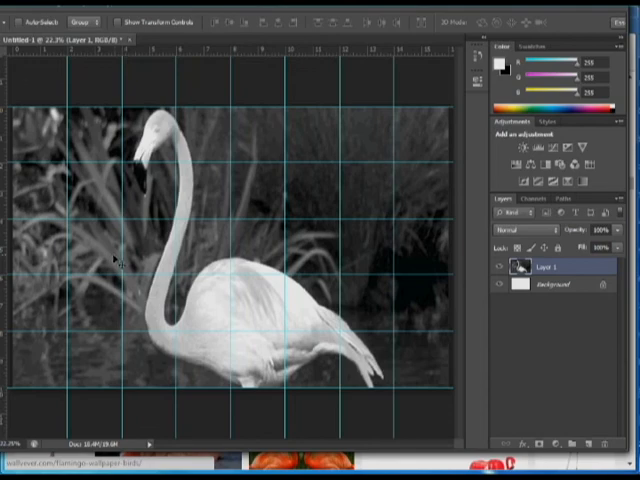
- Save the image to the desktop as the Photoshop document 'flamingo', accepting the format options
left_click(18, 8)
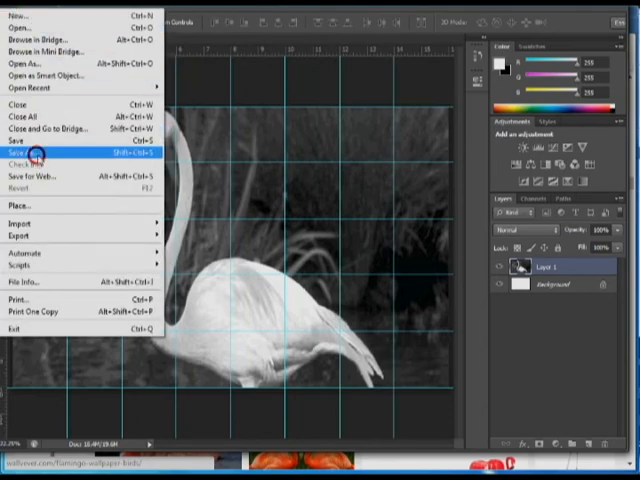
left_click(30, 153)
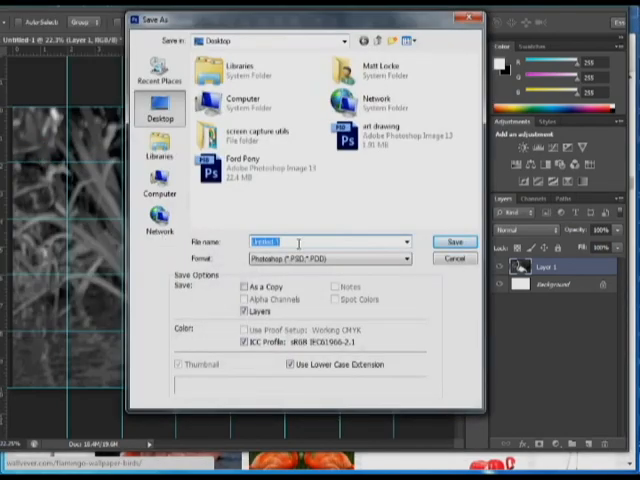
type("flamin")
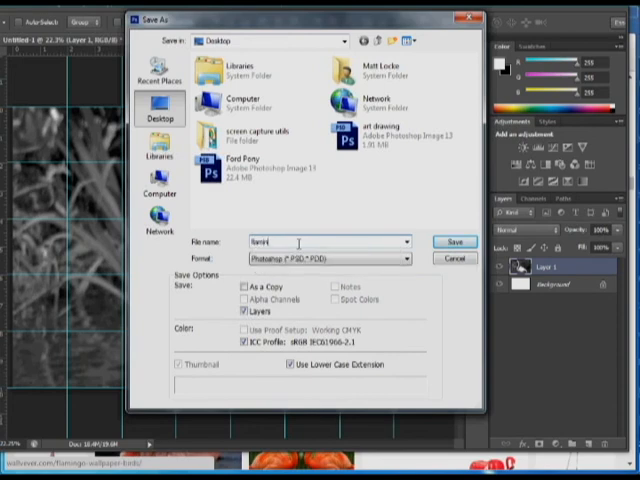
type("go")
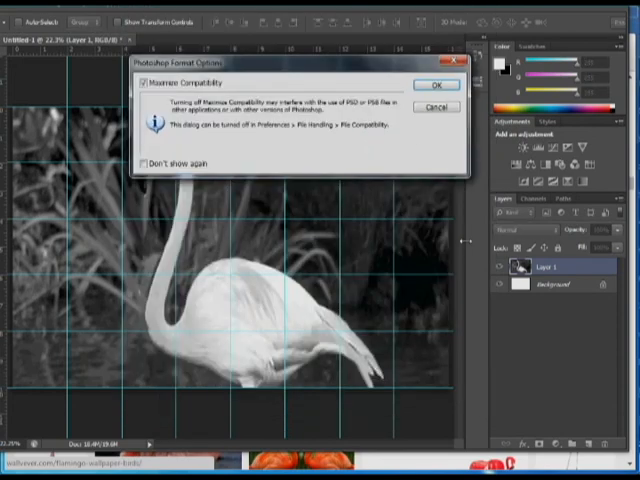
left_click(436, 84)
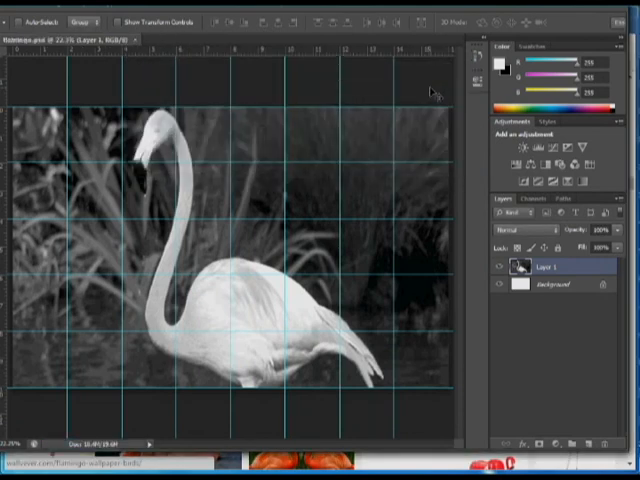